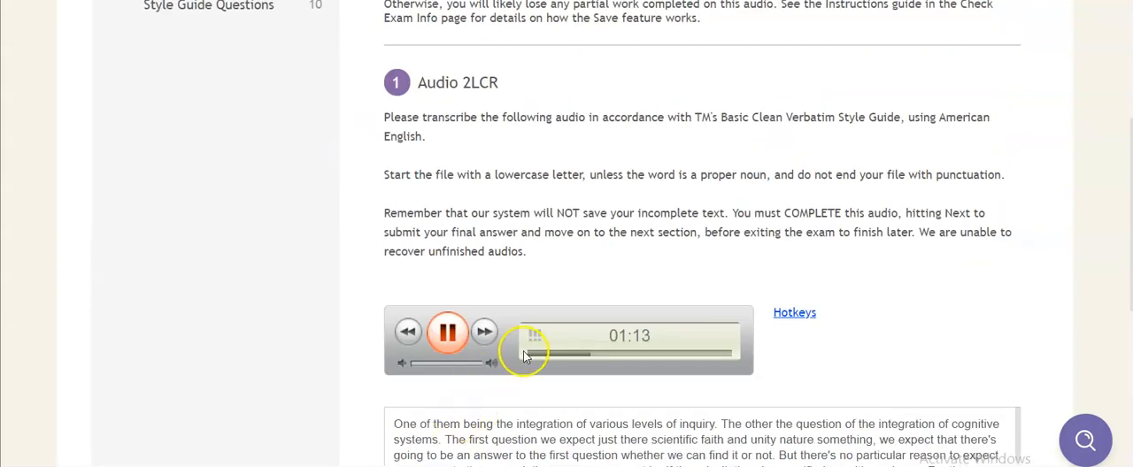
Rewind the audio to about 0:33 to recheck the transcript's opening word
{"action": "left_click", "coordinate": [407, 331]}
{"action": "type", "text": "o"}
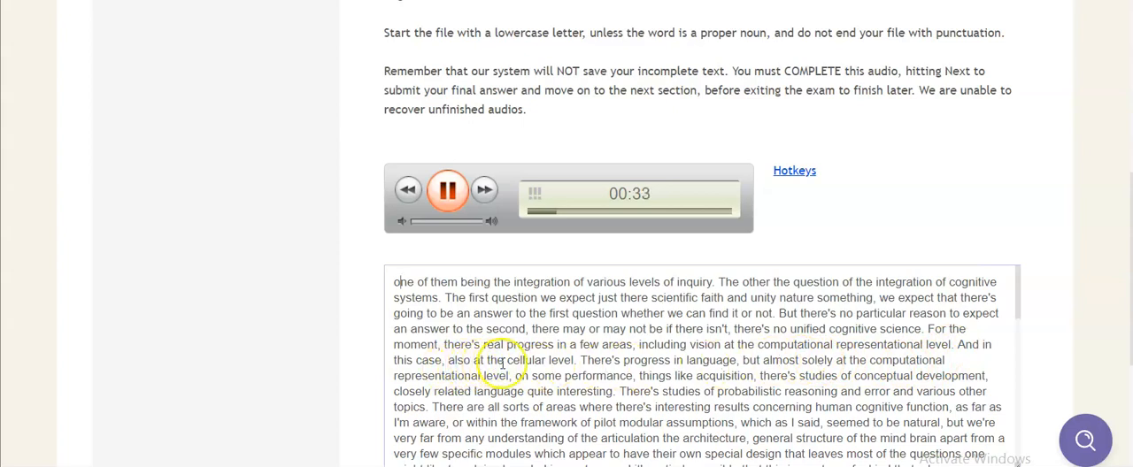
{"action": "left_click", "coordinate": [446, 190]}
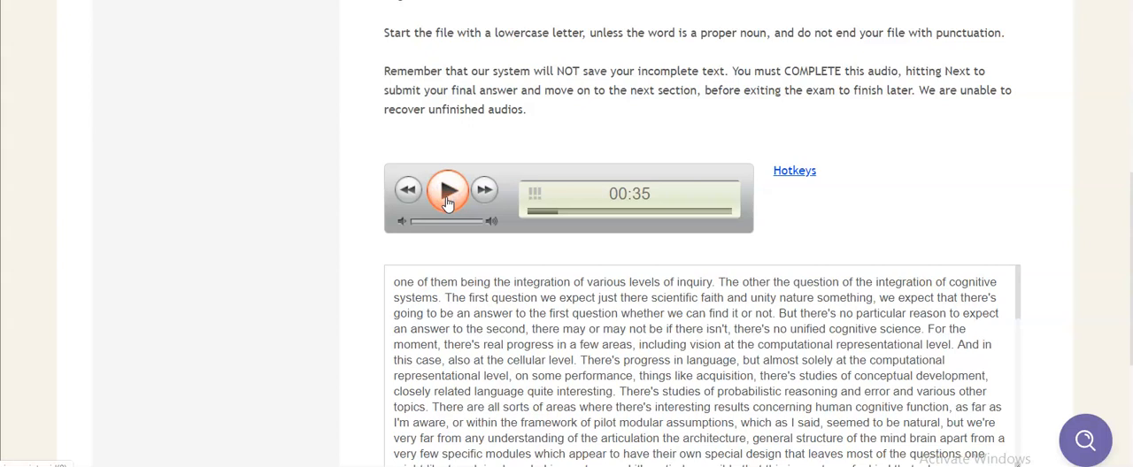
{"action": "left_click", "coordinate": [446, 190]}
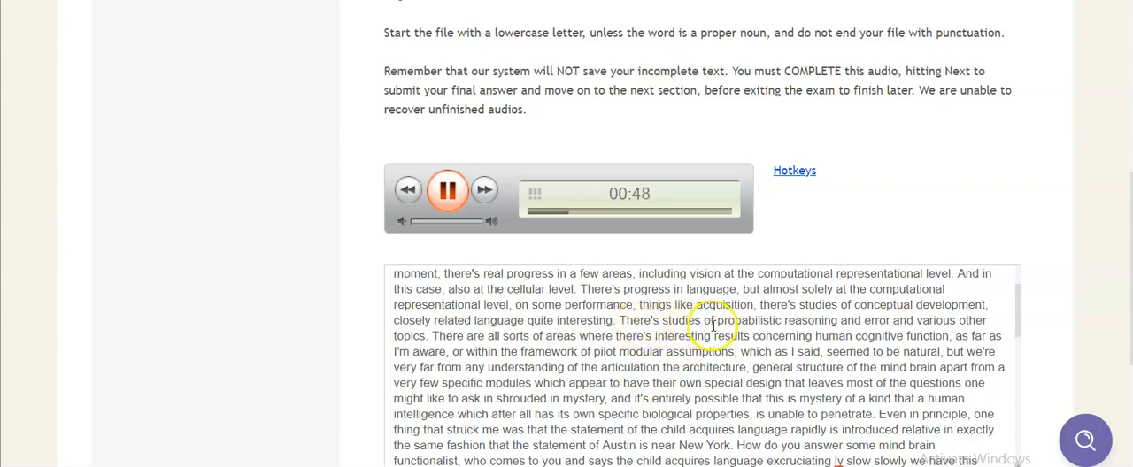
{"action": "left_click", "coordinate": [448, 190]}
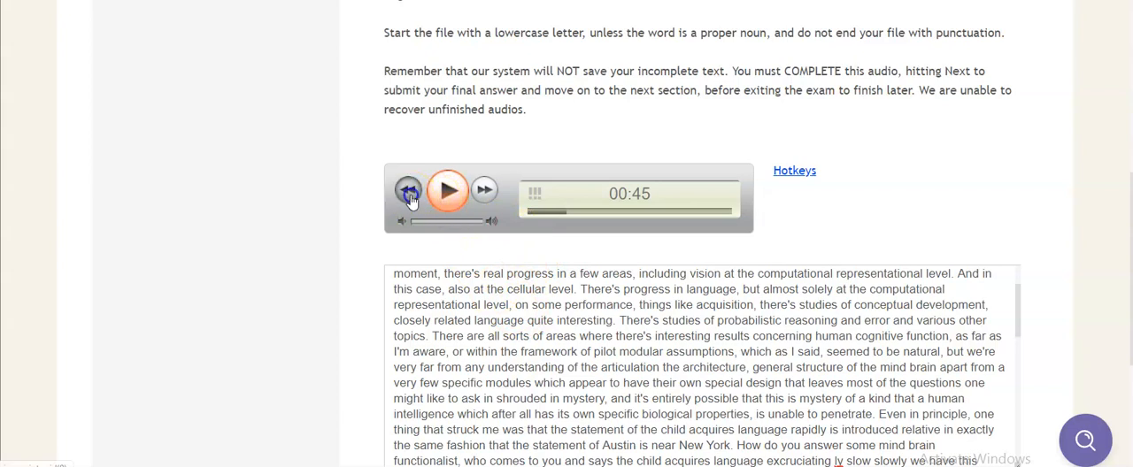
{"action": "left_click", "coordinate": [407, 191]}
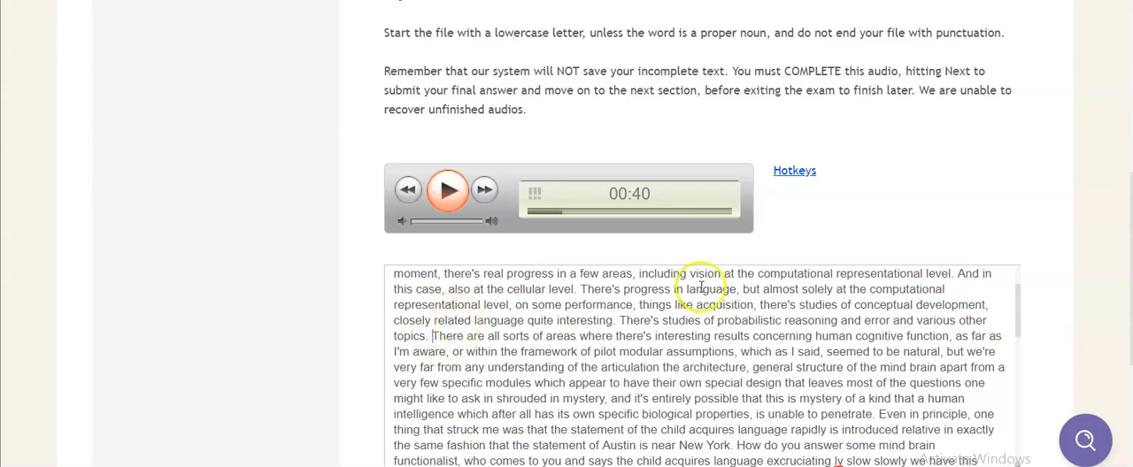
{"action": "left_click", "coordinate": [446, 190]}
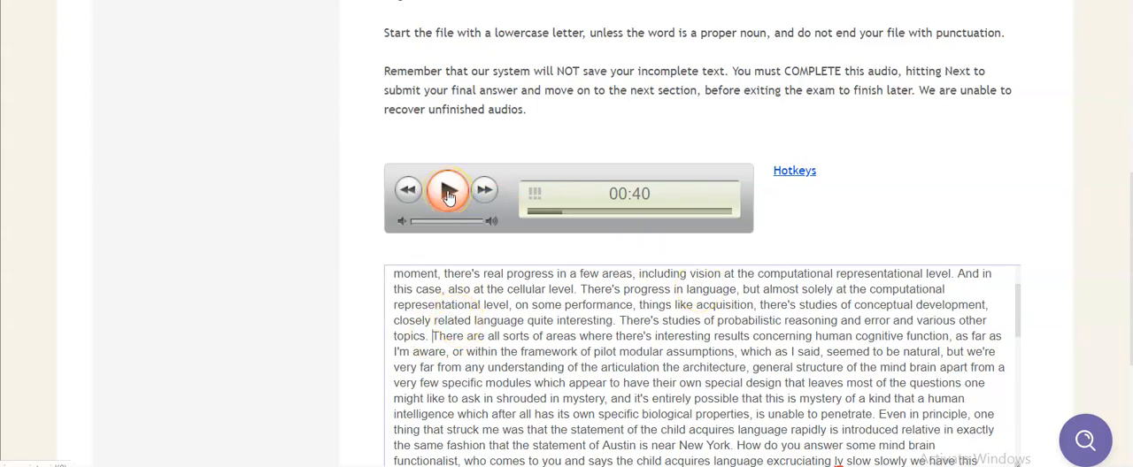
{"action": "left_click", "coordinate": [446, 190]}
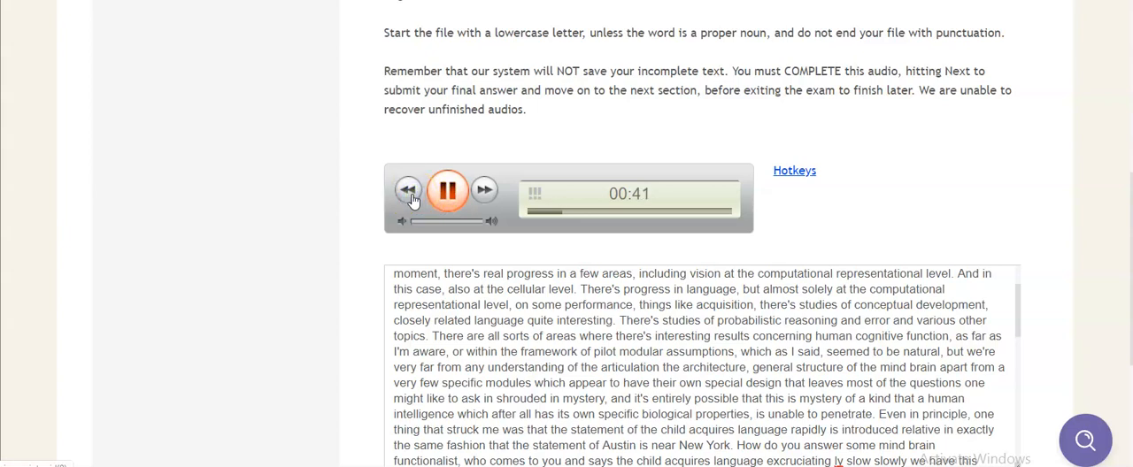
{"action": "left_click", "coordinate": [407, 189]}
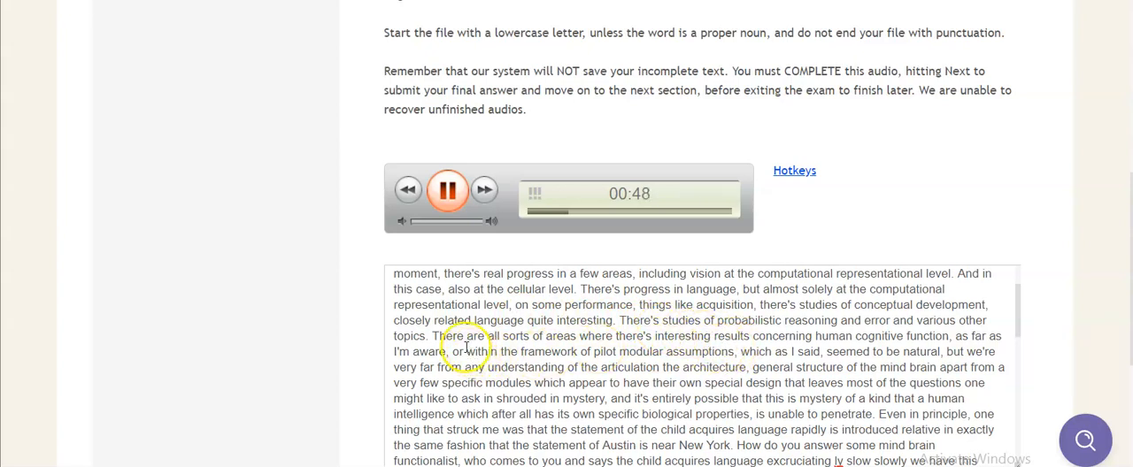
{"action": "left_click", "coordinate": [448, 189]}
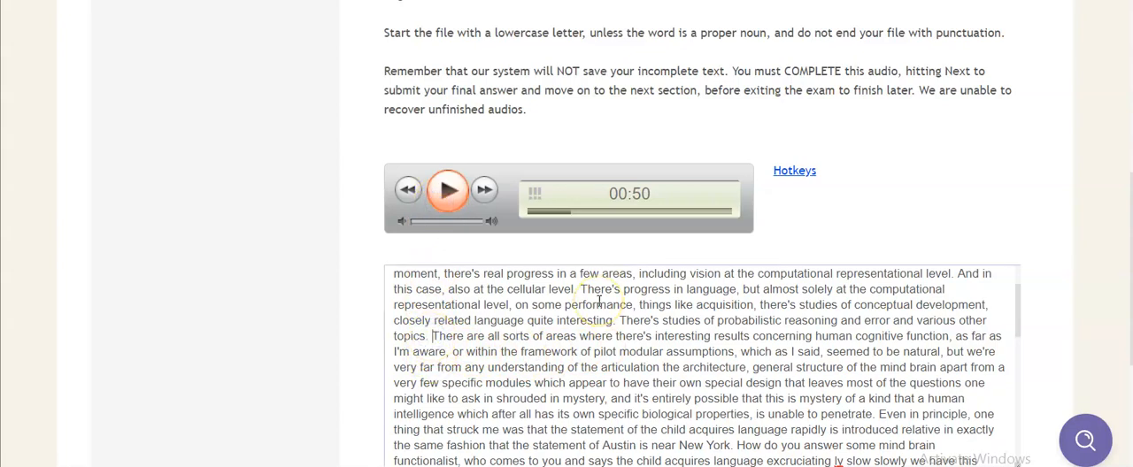
Review the audio up to 1:20 and break the paragraph at "There are all sorts of areas"
{"action": "scroll", "scroll_direction": "down", "scroll_amount": 3}
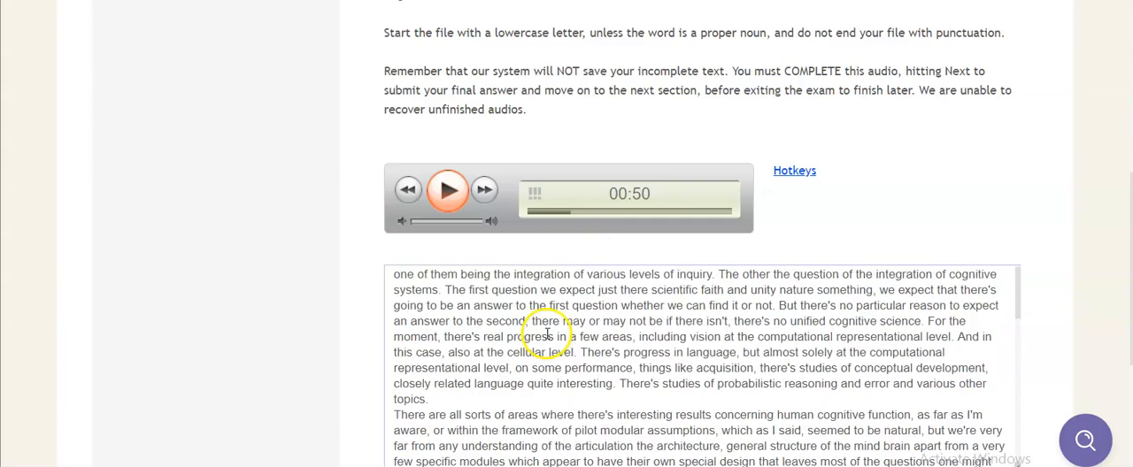
{"action": "left_click", "coordinate": [447, 191]}
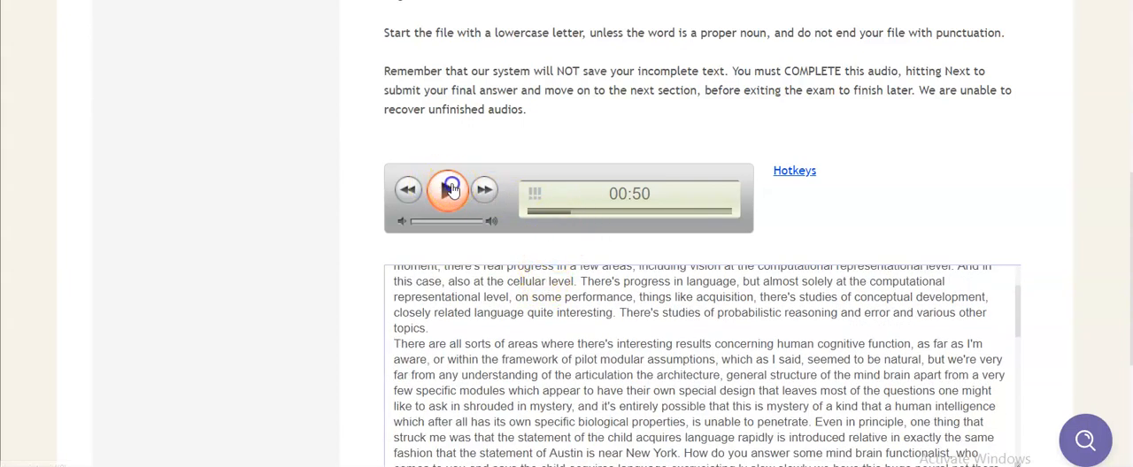
{"action": "left_click", "coordinate": [447, 189]}
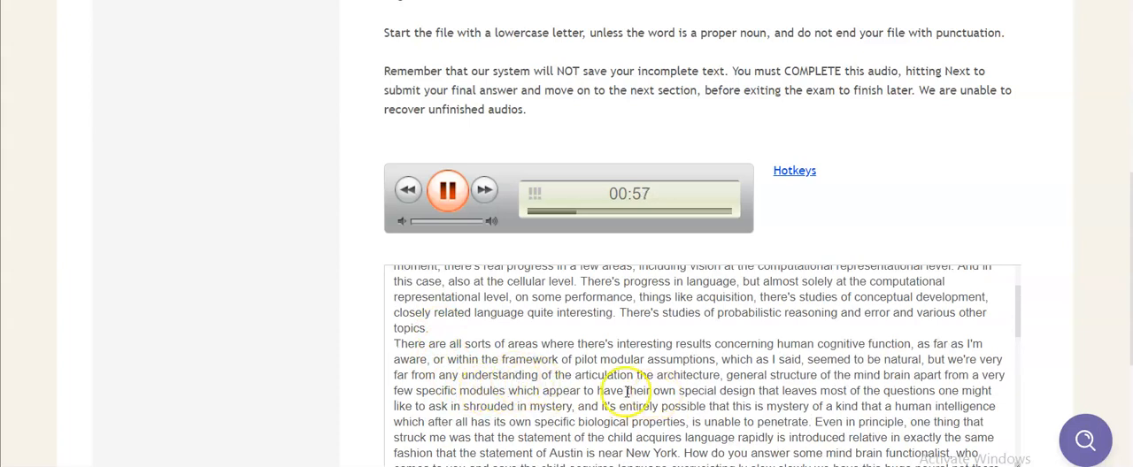
{"action": "scroll", "scroll_direction": "down", "scroll_amount": 3}
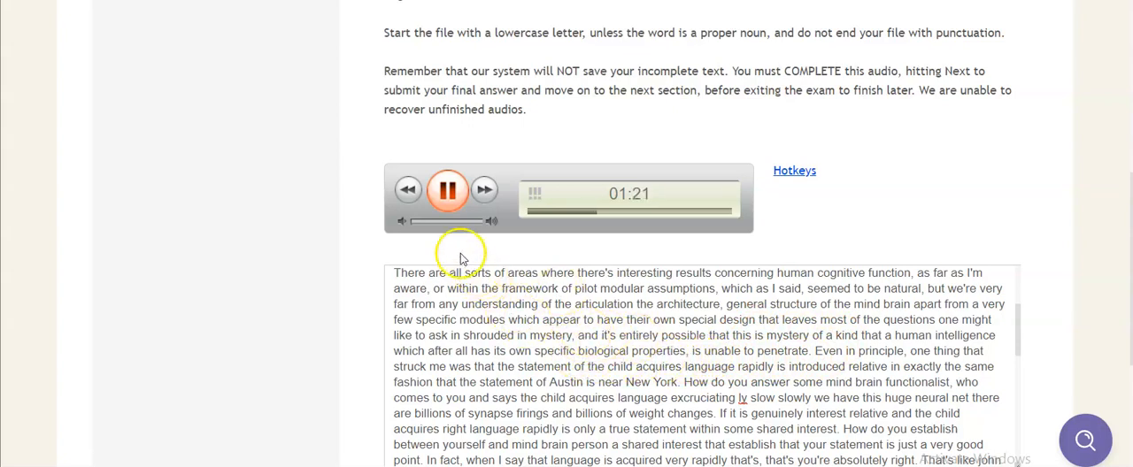
{"action": "left_click", "coordinate": [446, 190]}
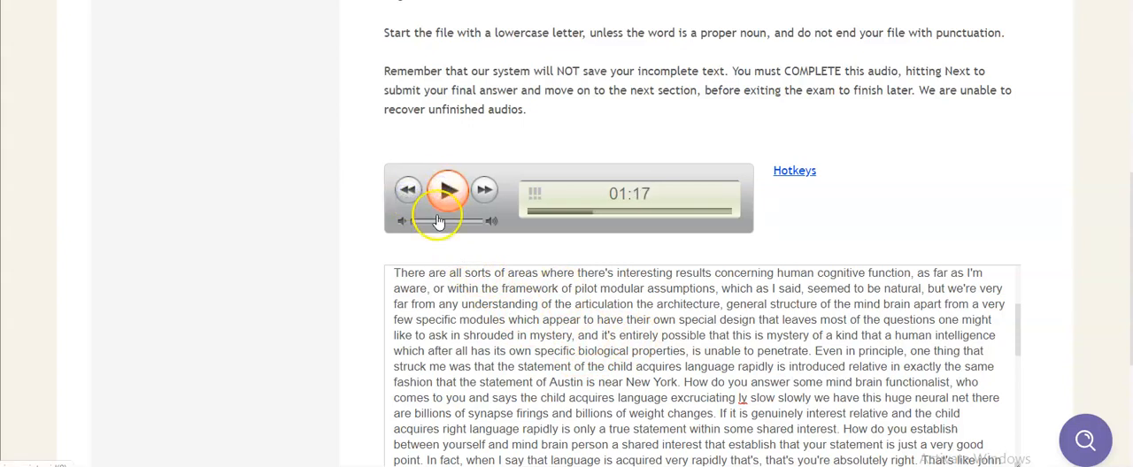
{"action": "left_click", "coordinate": [446, 188]}
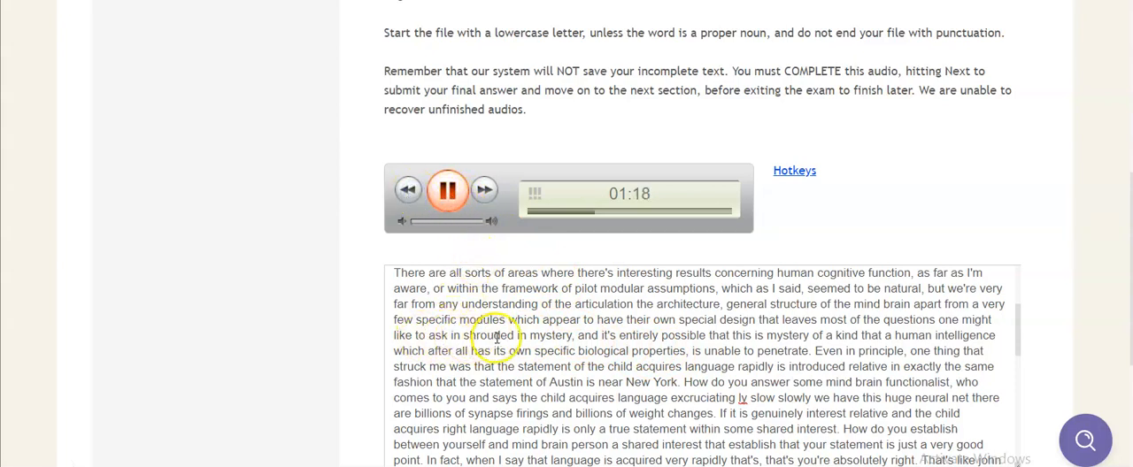
{"action": "left_click", "coordinate": [446, 190]}
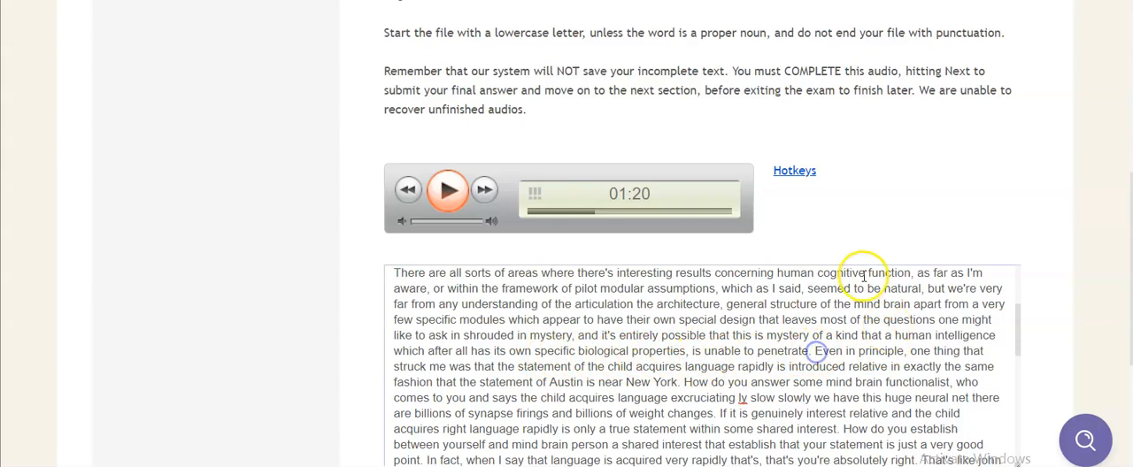
Join "even in principle" to the prior sentence and start the paragraph at "One thing that struck me"
{"action": "scroll", "scroll_direction": "down", "scroll_amount": 3}
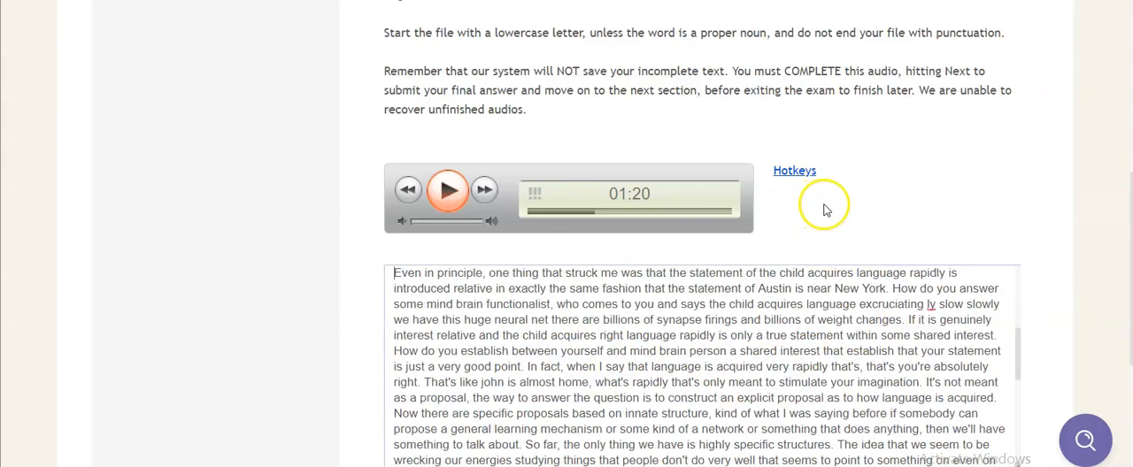
{"action": "left_click", "coordinate": [446, 189]}
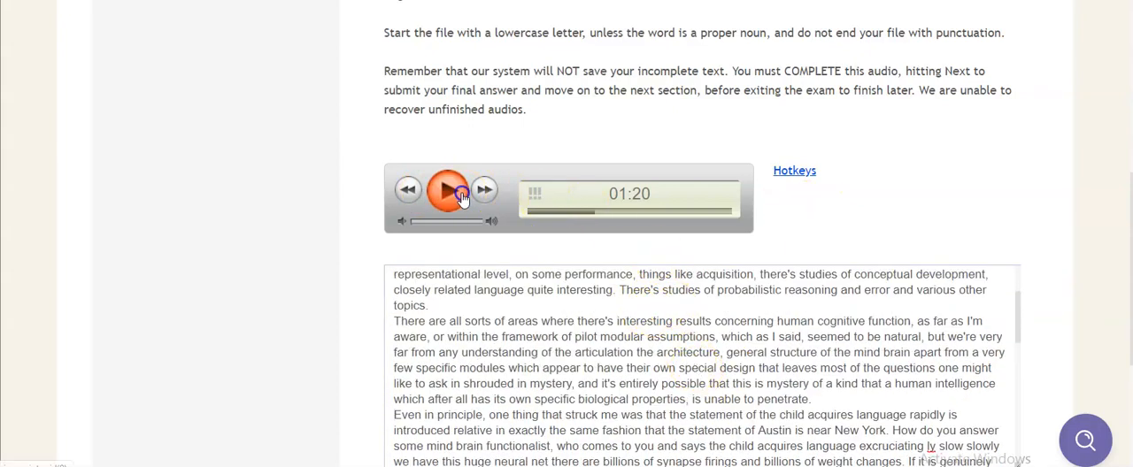
{"action": "left_click", "coordinate": [448, 190]}
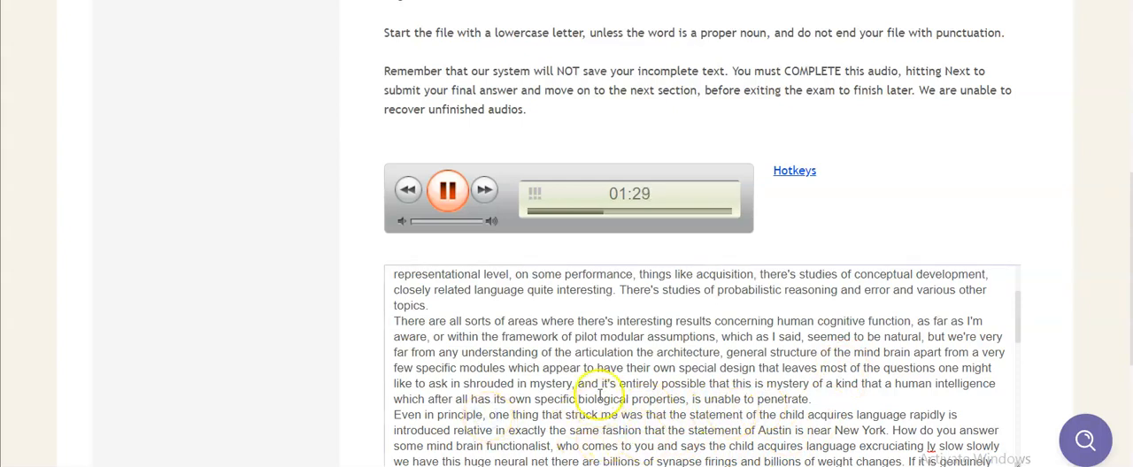
{"action": "left_click", "coordinate": [448, 189]}
{"action": "type", "text": " even in principle"}
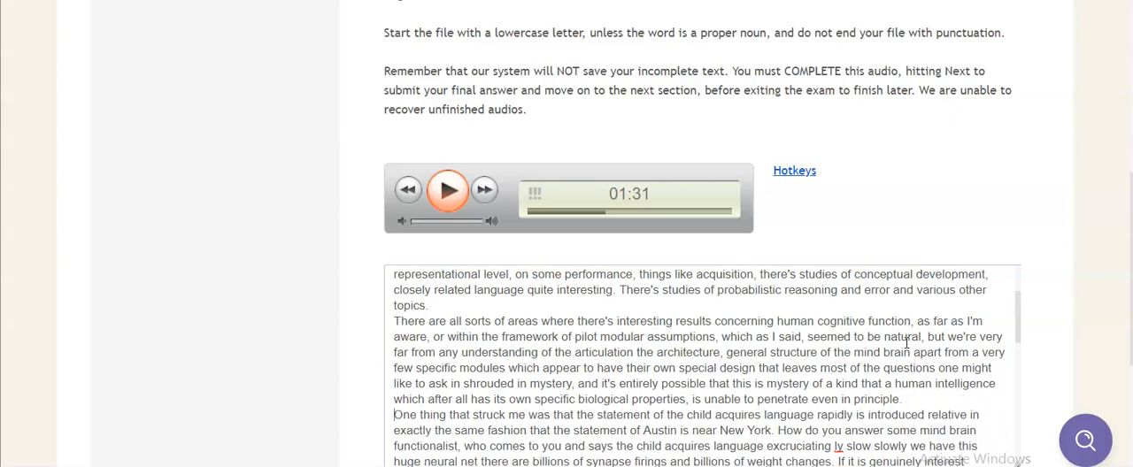
{"action": "mouse_move", "coordinate": [644, 230]}
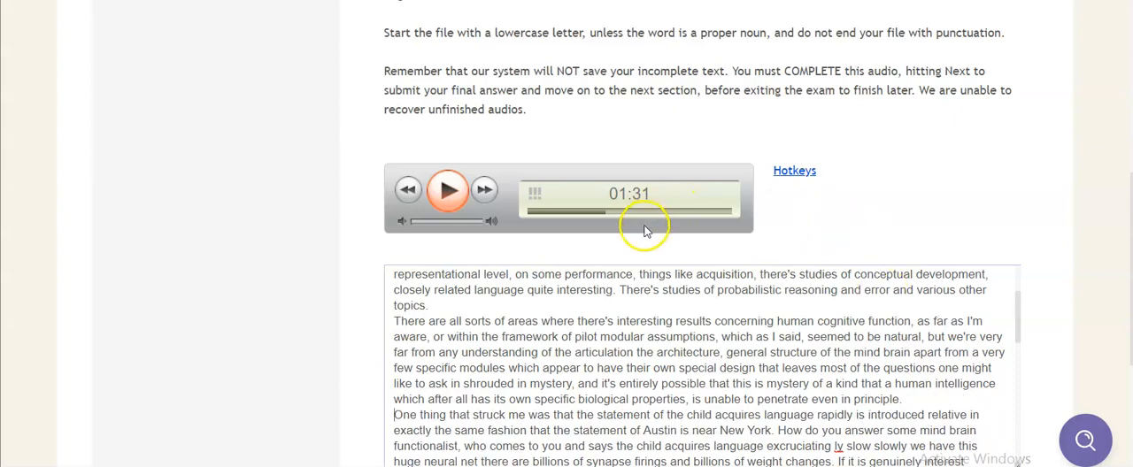
{"action": "left_click", "coordinate": [447, 190]}
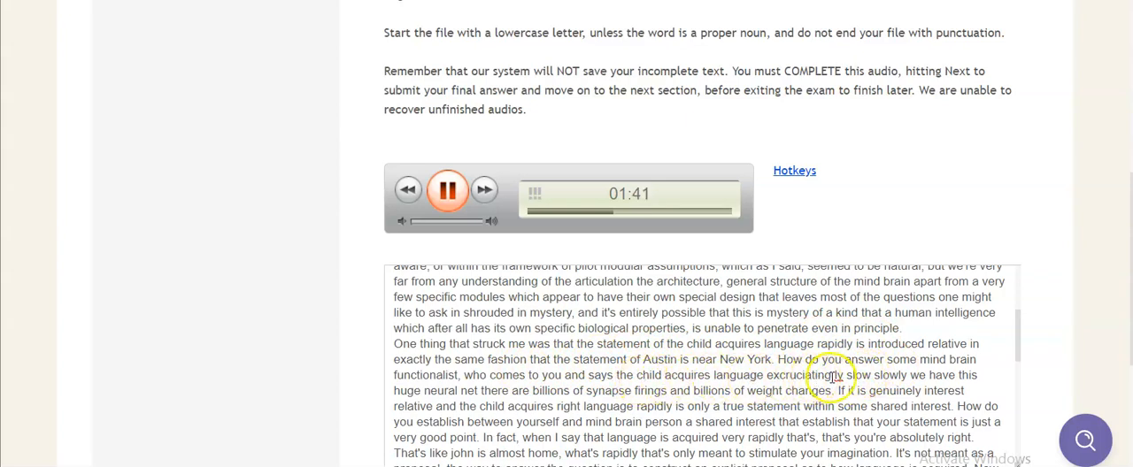
Fix "excruciatingly slow" and make the passage read "just. That's a very good point,"
{"action": "left_click", "coordinate": [448, 189]}
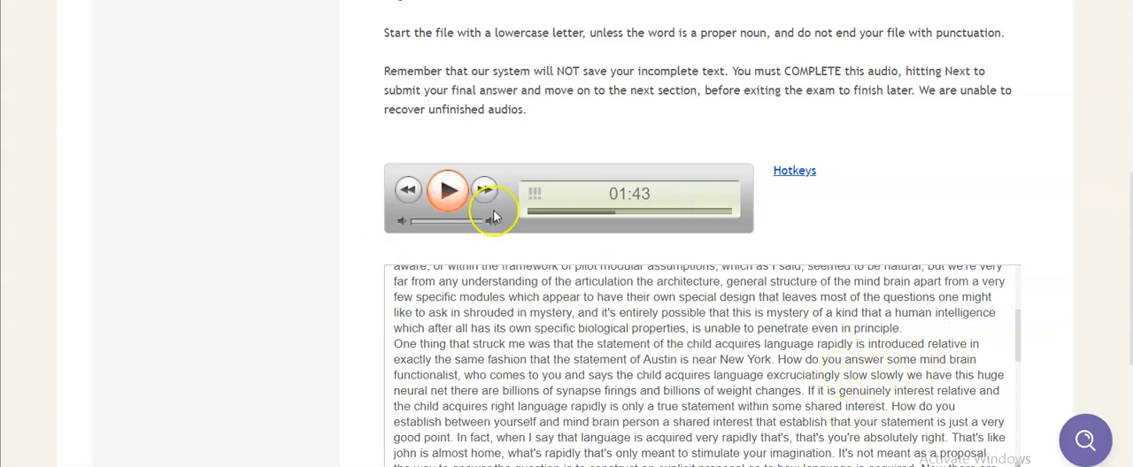
{"action": "left_click", "coordinate": [446, 189]}
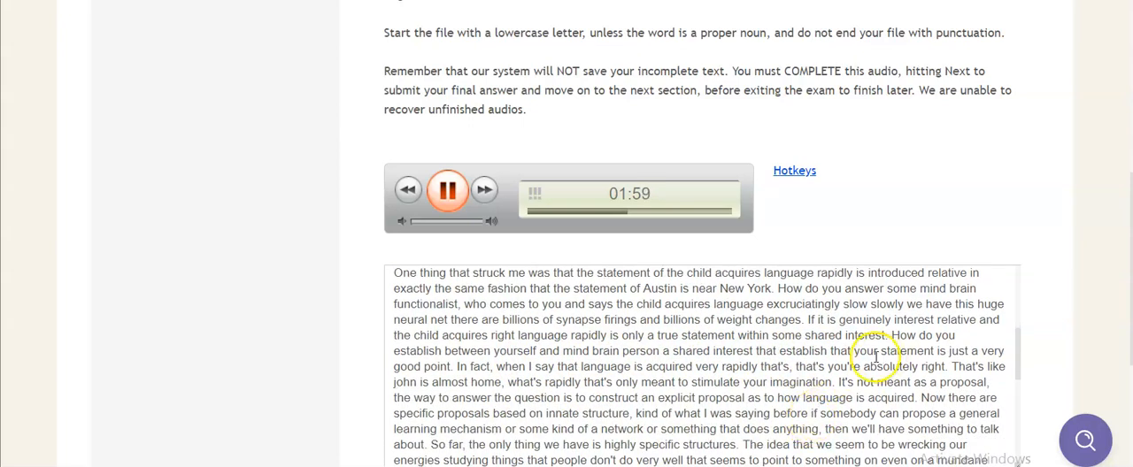
{"action": "left_click", "coordinate": [448, 189]}
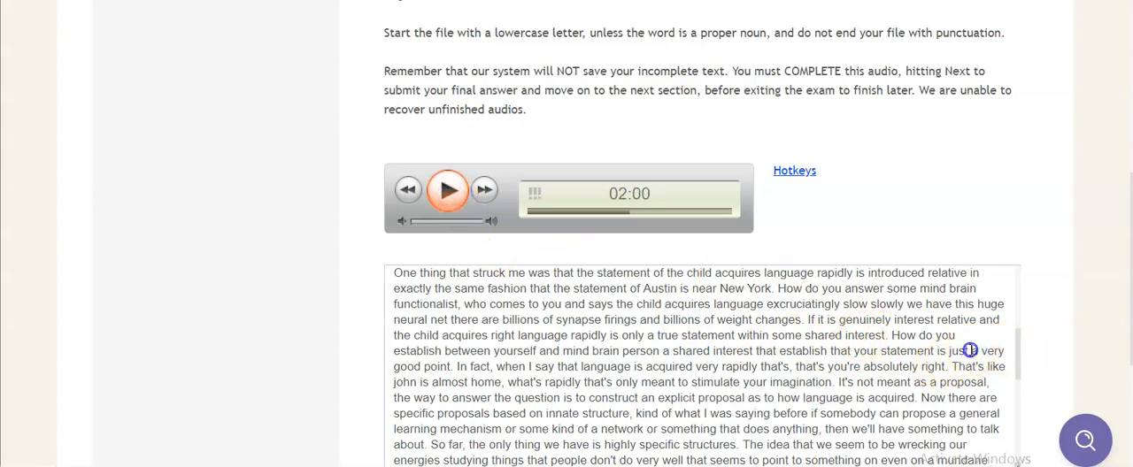
{"action": "mouse_move", "coordinate": [1053, 345]}
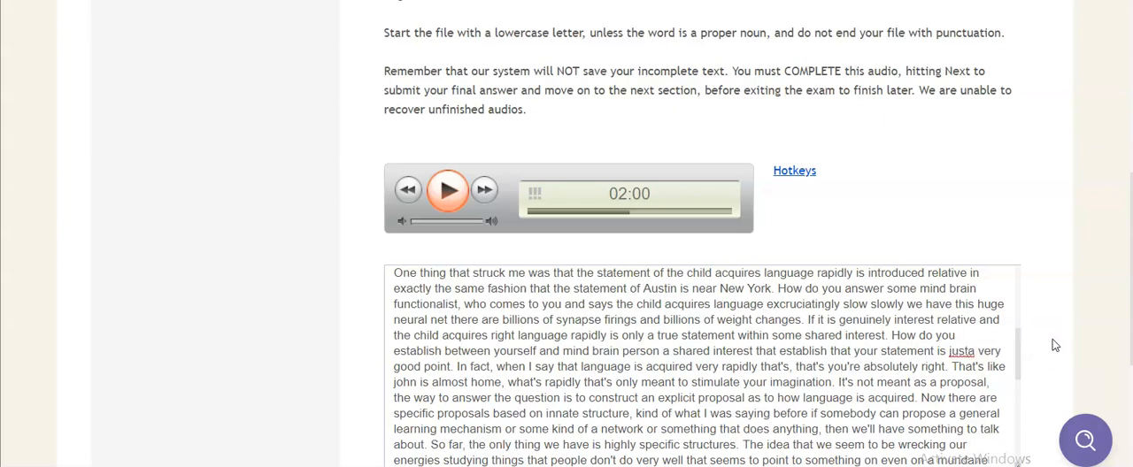
{"action": "scroll", "scroll_direction": "down", "scroll_amount": 3}
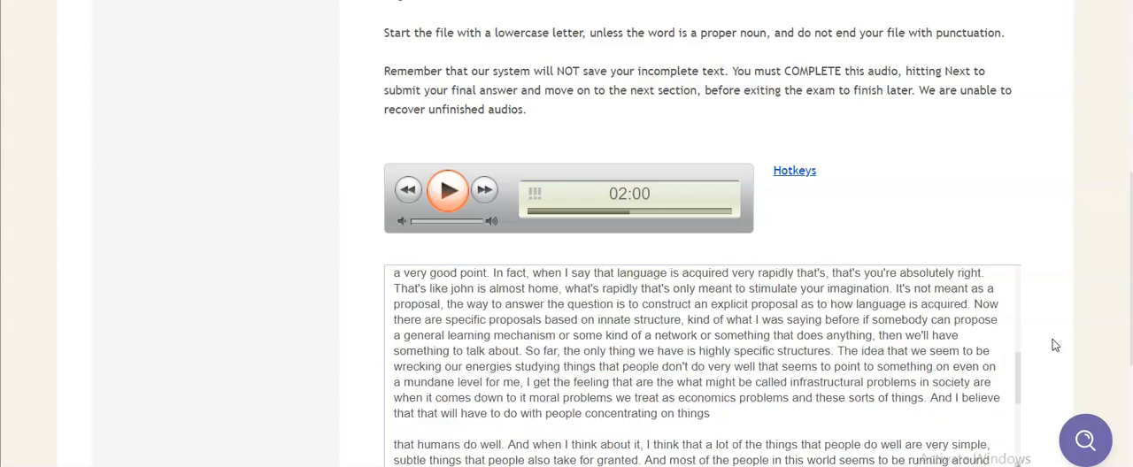
{"action": "mouse_move", "coordinate": [995, 269]}
{"action": "type", "text": "That's "}
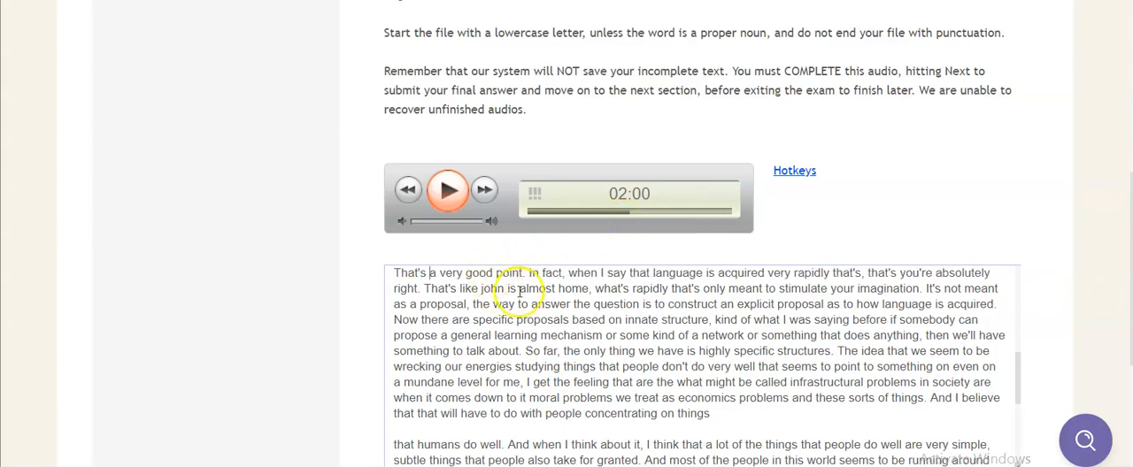
{"action": "scroll", "scroll_direction": "up", "scroll_amount": 3}
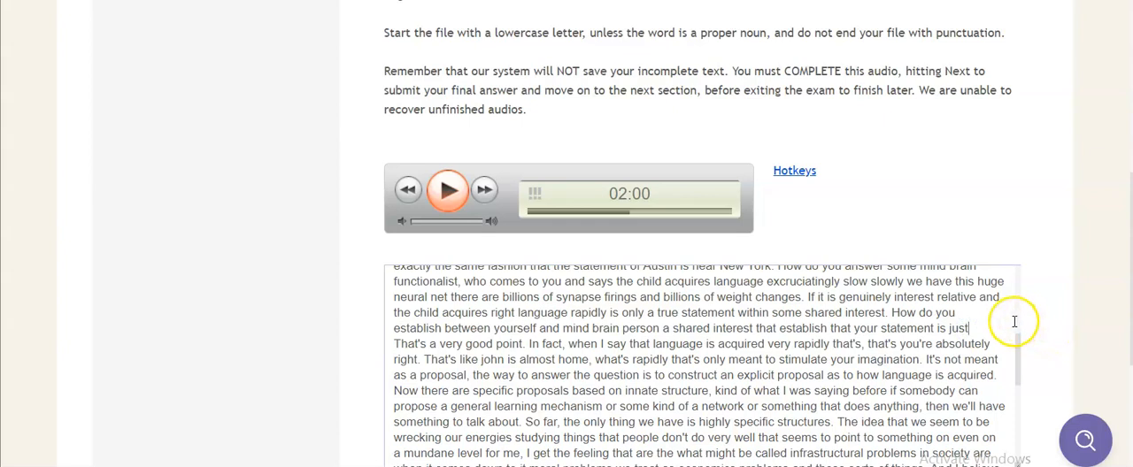
{"action": "mouse_move", "coordinate": [945, 333]}
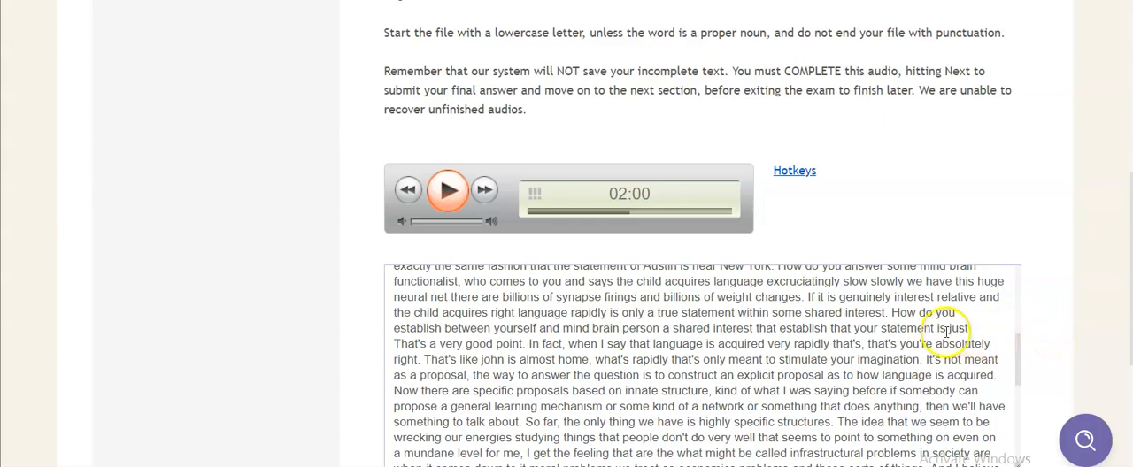
Replay the passage and capitalize "John" in "That's like John is almost home."
{"action": "left_click", "coordinate": [447, 189]}
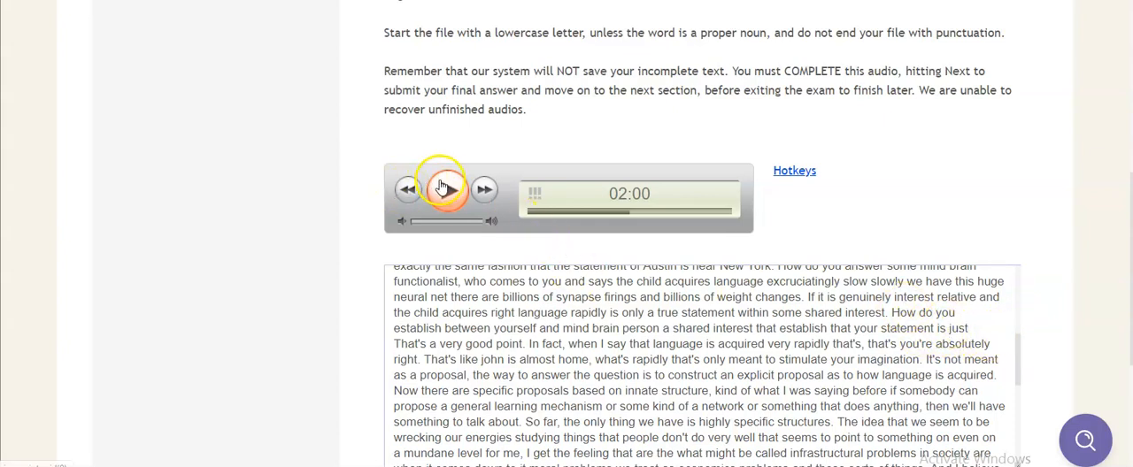
{"action": "left_click", "coordinate": [446, 188]}
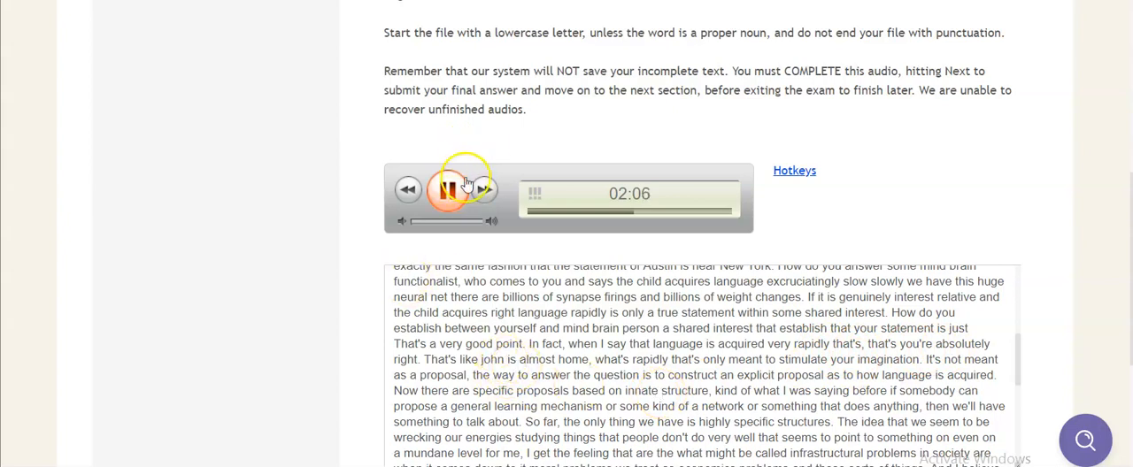
{"action": "left_click", "coordinate": [446, 189]}
{"action": "type", "text": "J"}
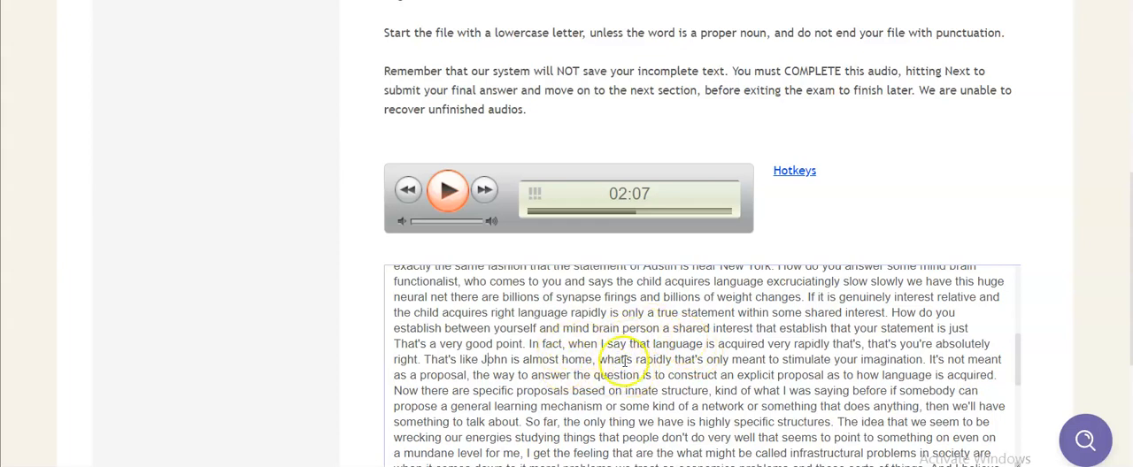
{"action": "left_click", "coordinate": [446, 190]}
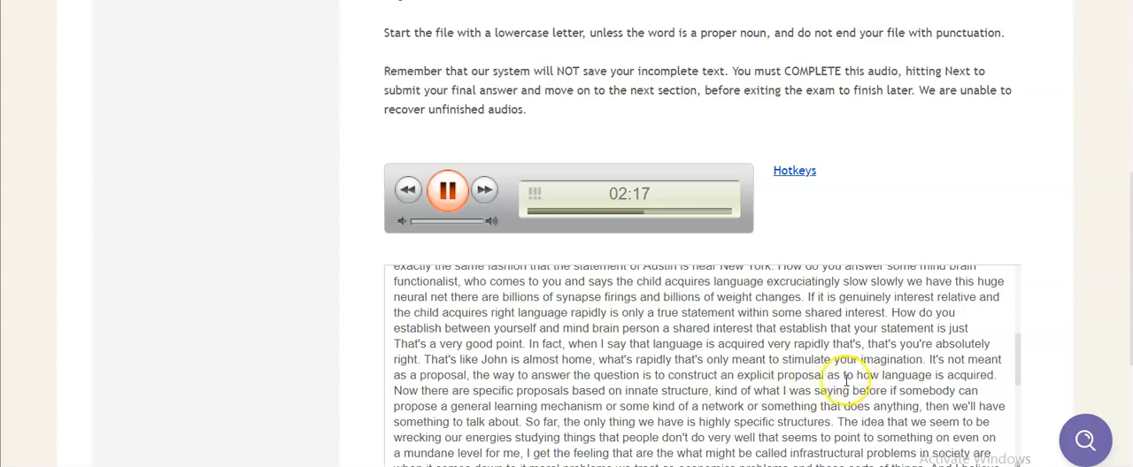
{"action": "left_click", "coordinate": [448, 191]}
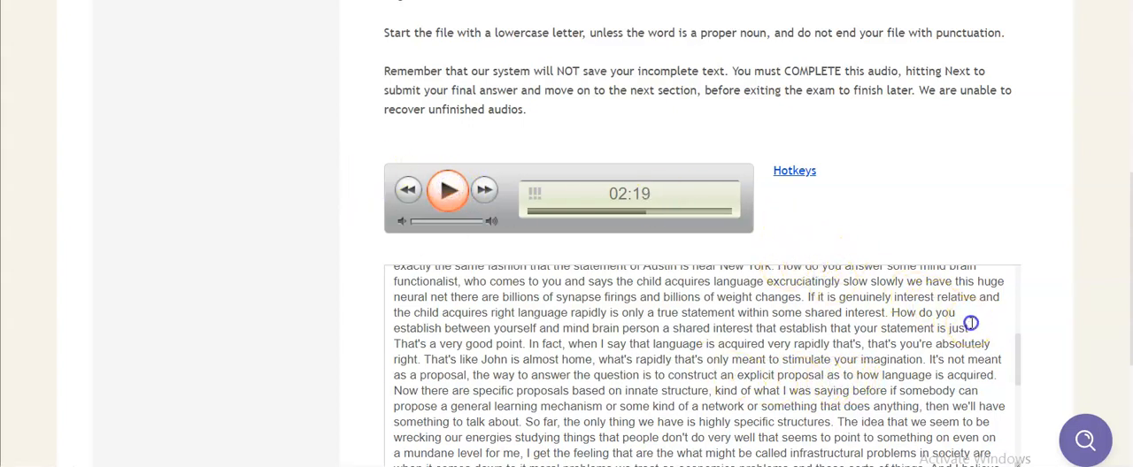
{"action": "mouse_move", "coordinate": [931, 185]}
{"action": "type", "text": "[c"}
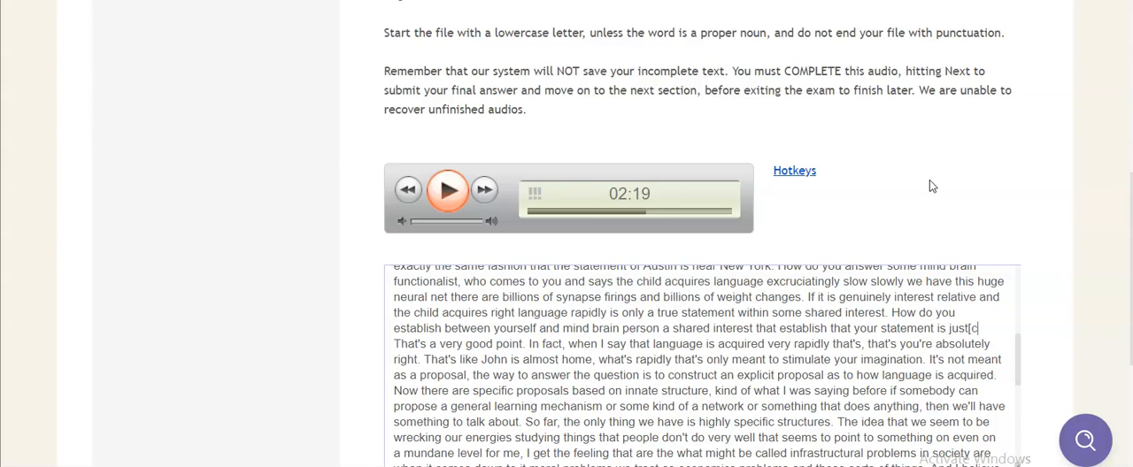
Insert "[crosstalk]." after "just" and begin paragraphs at "That's a very good point" and "The idea that we seem"
{"action": "type", "text": "rosstalk]."}
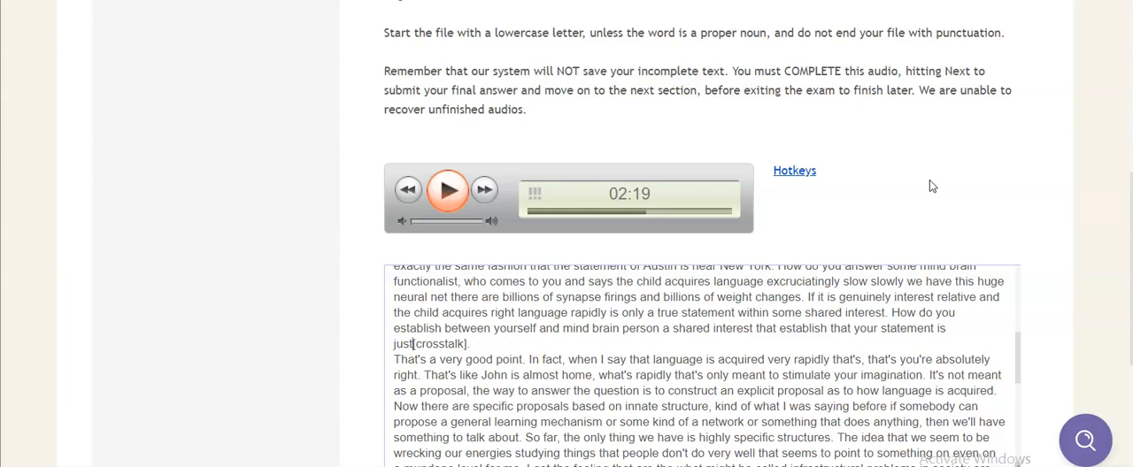
{"action": "double_click", "coordinate": [422, 344]}
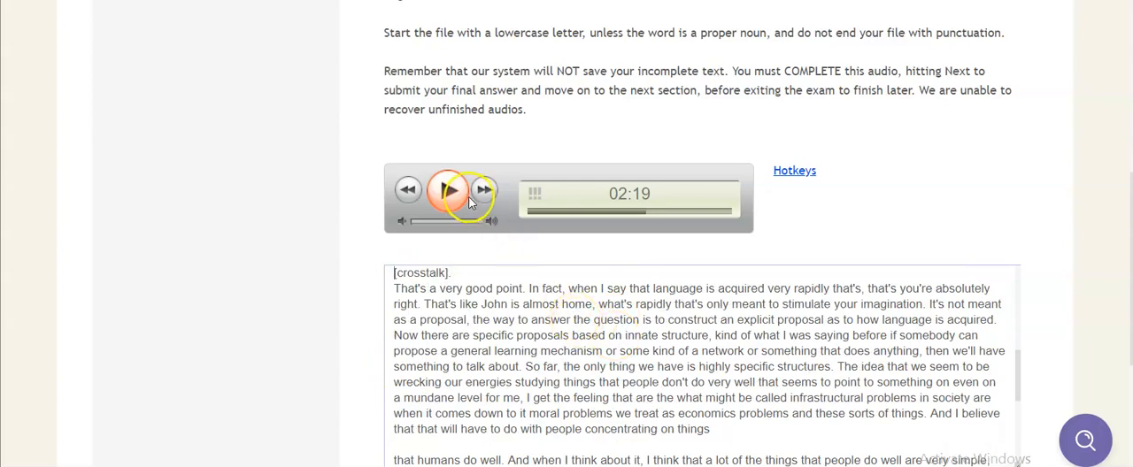
{"action": "left_click", "coordinate": [446, 189]}
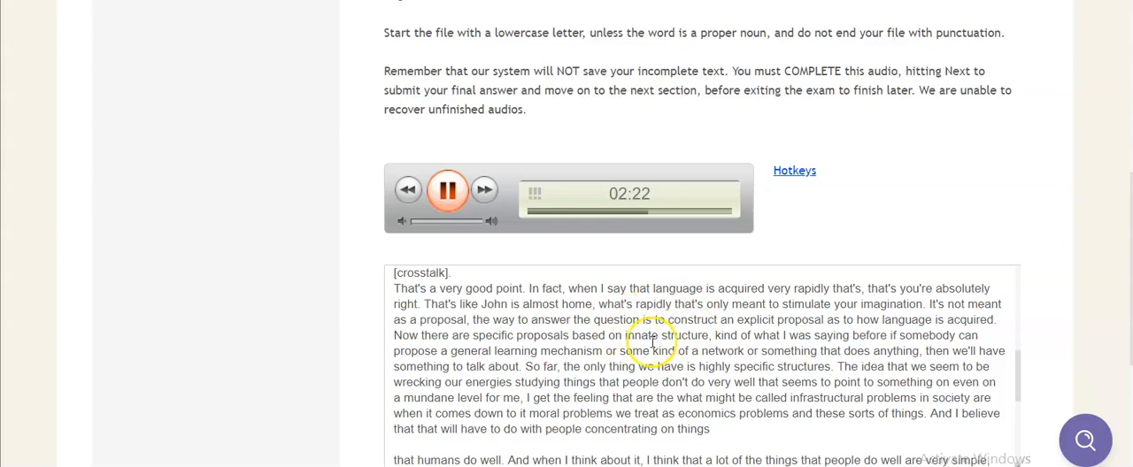
{"action": "left_click", "coordinate": [446, 190]}
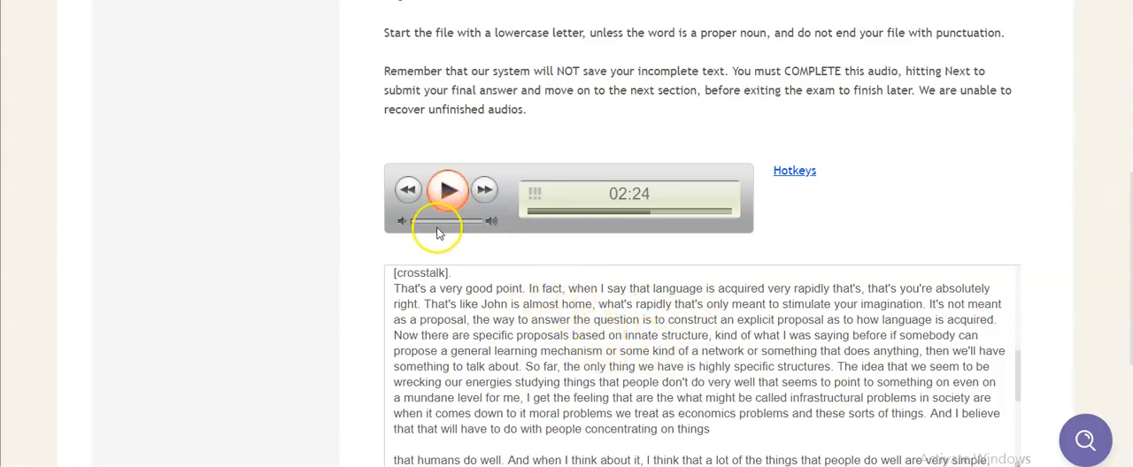
{"action": "left_click", "coordinate": [446, 190]}
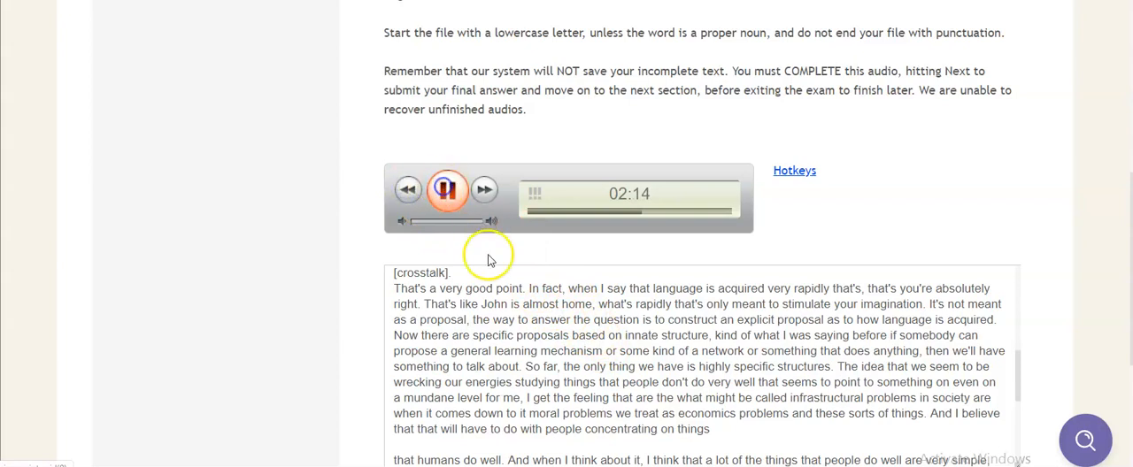
{"action": "left_click", "coordinate": [446, 190]}
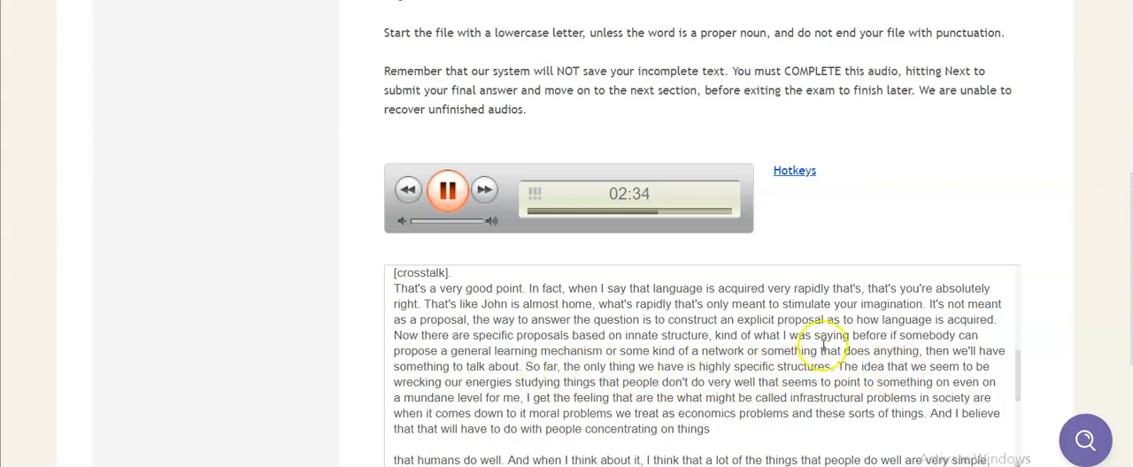
{"action": "left_click", "coordinate": [447, 190]}
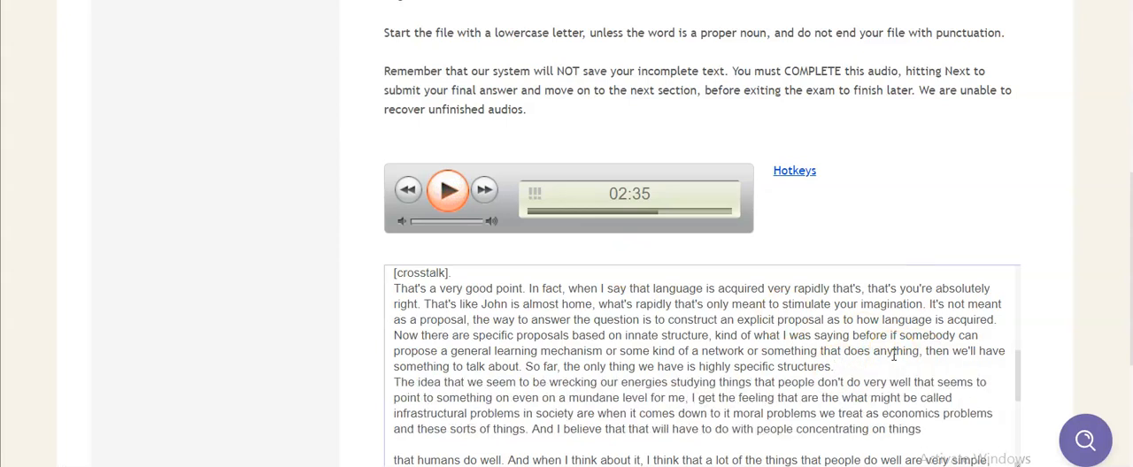
Delete the blank line so "concentrating on things" runs into "that humans do well", checking audio to 3:20
{"action": "left_click", "coordinate": [446, 190]}
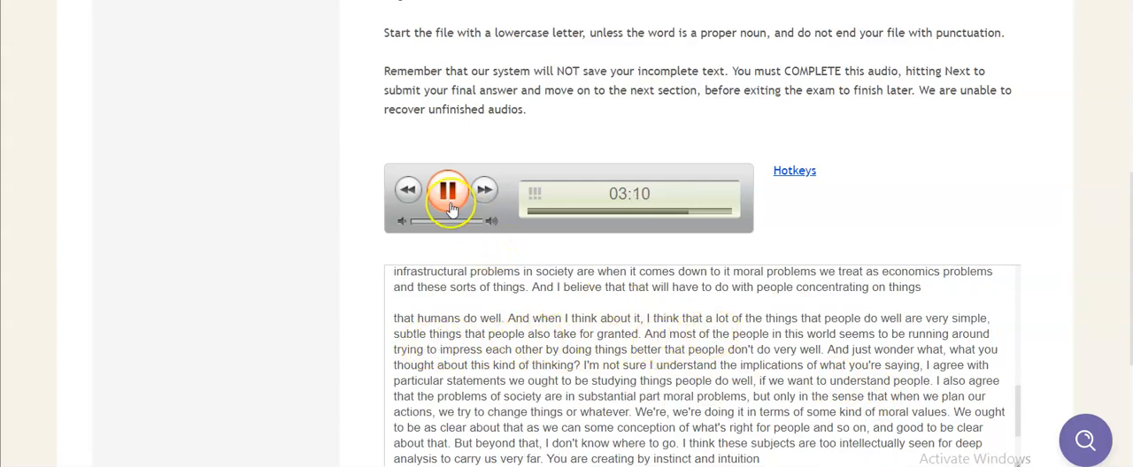
{"action": "left_click", "coordinate": [448, 189]}
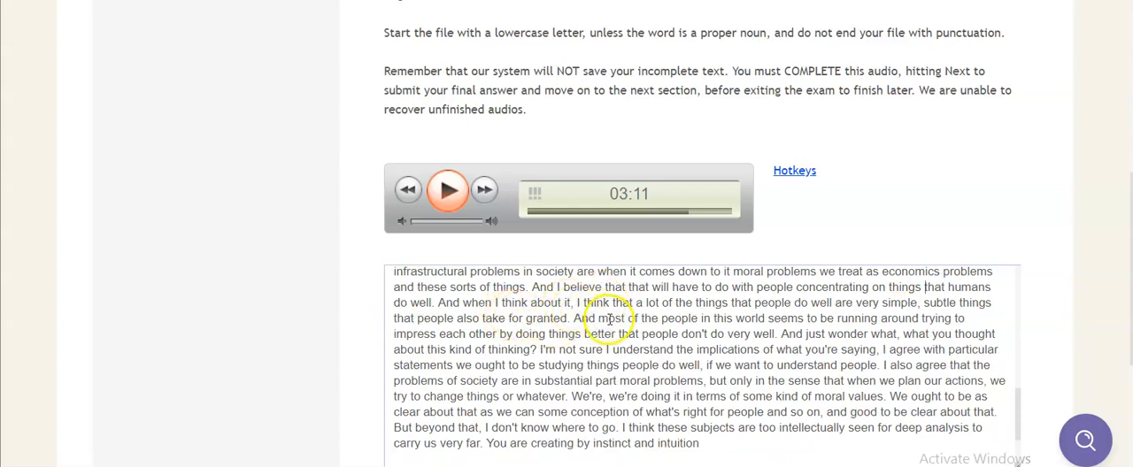
{"action": "left_click", "coordinate": [446, 190]}
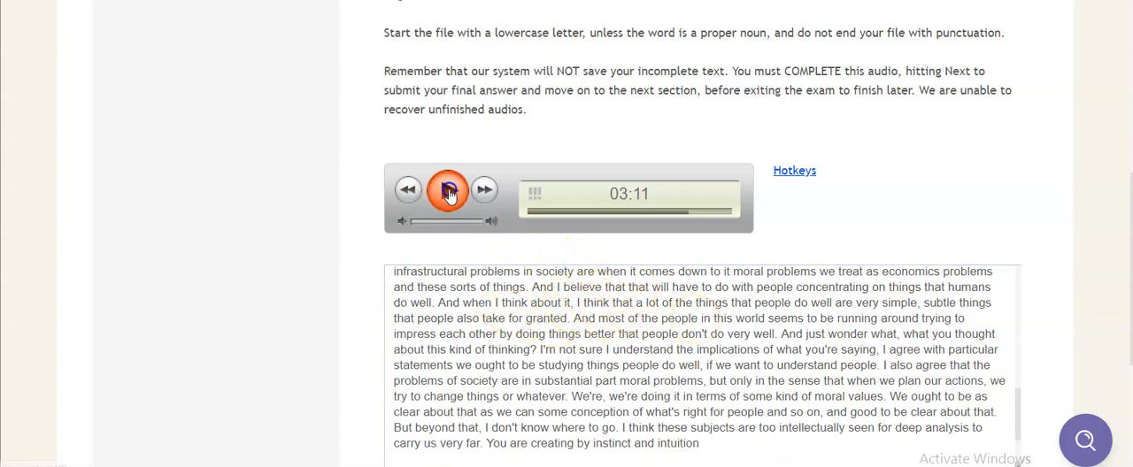
{"action": "left_click", "coordinate": [448, 189]}
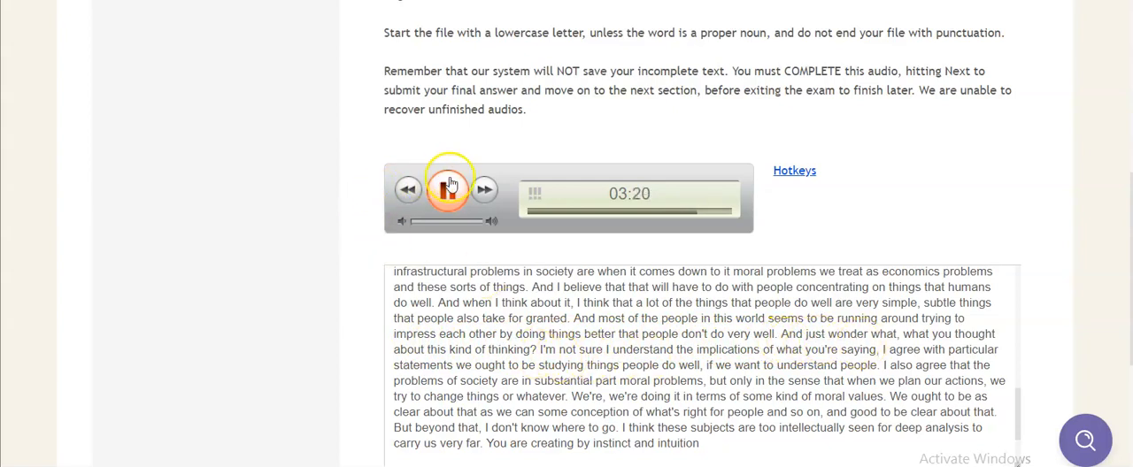
{"action": "left_click", "coordinate": [446, 190]}
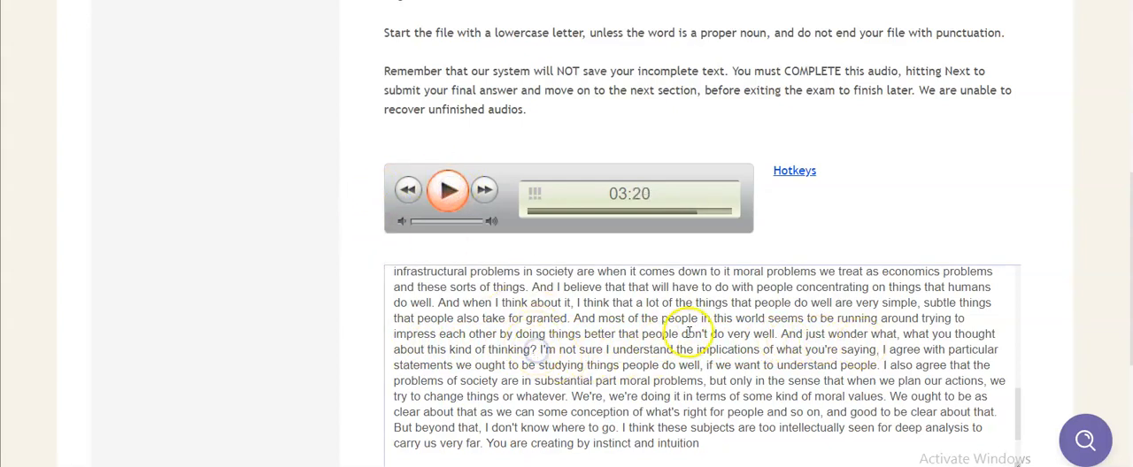
Break a new paragraph at "I'm not sure I understand the implications" and resume playback
{"action": "scroll", "scroll_direction": "down", "scroll_amount": 3}
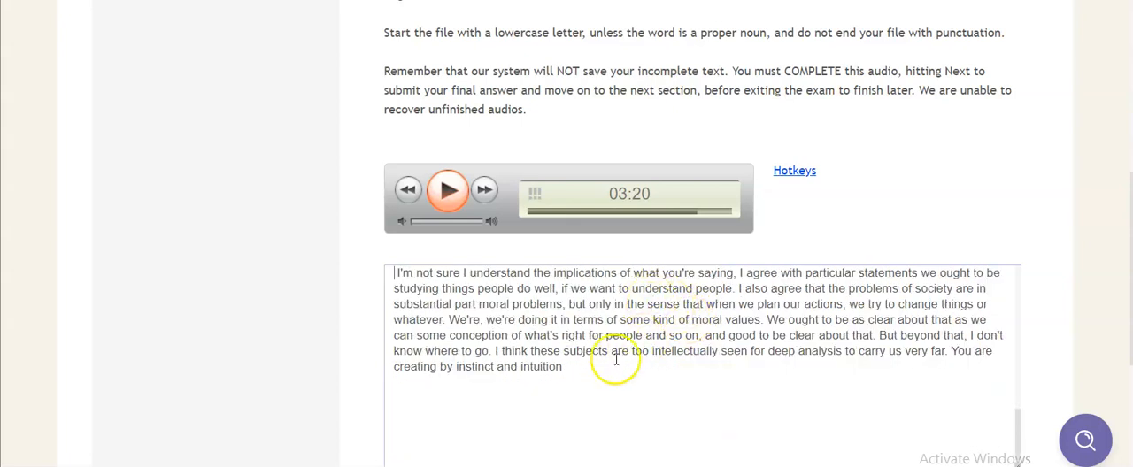
{"action": "scroll", "scroll_direction": "up", "scroll_amount": 3}
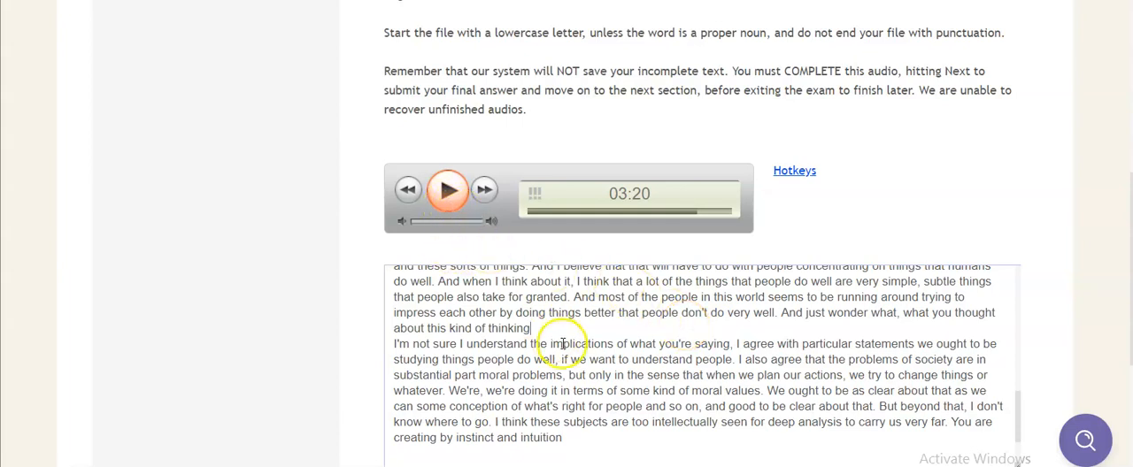
{"action": "left_click", "coordinate": [446, 189]}
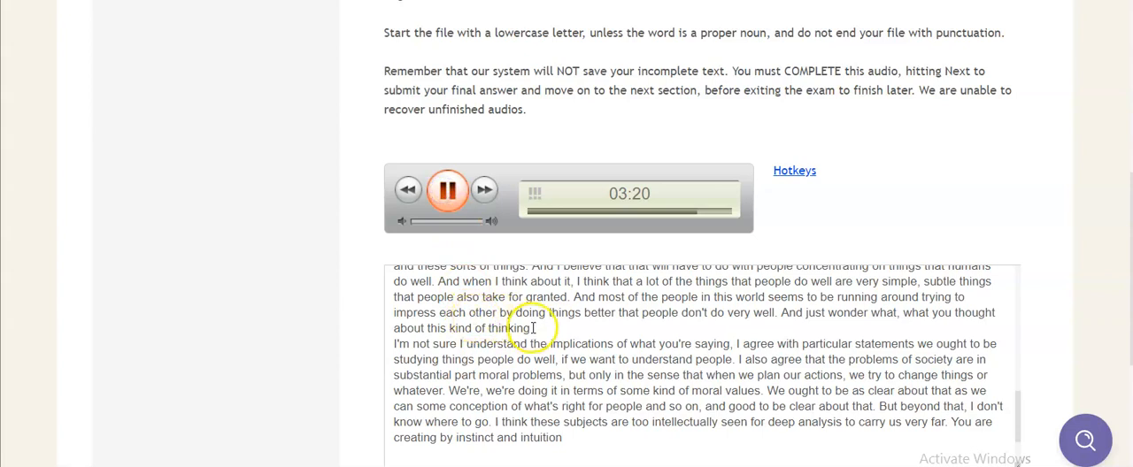